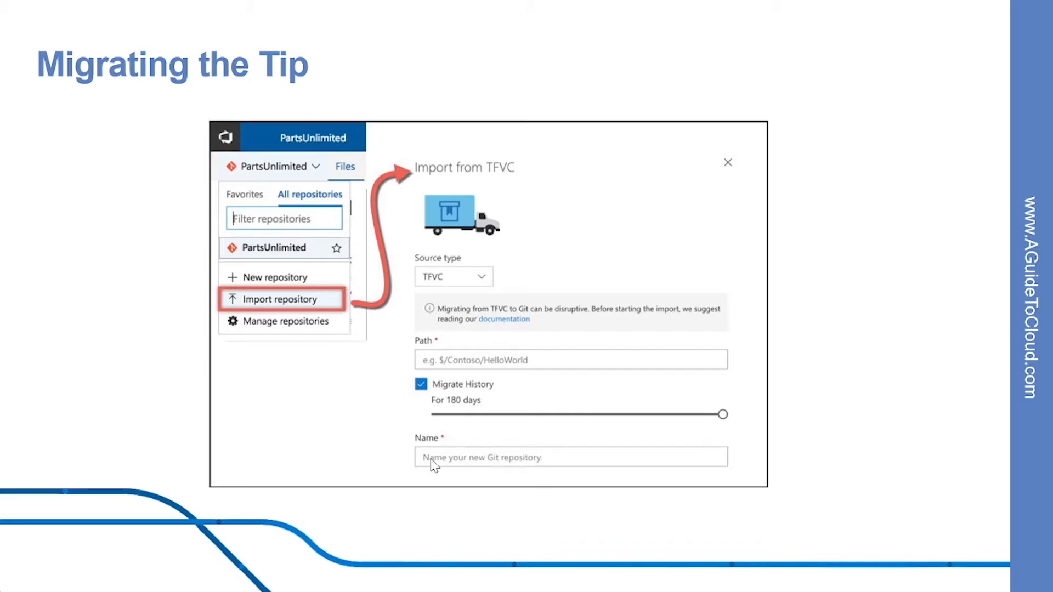
mouse_move(442, 498)
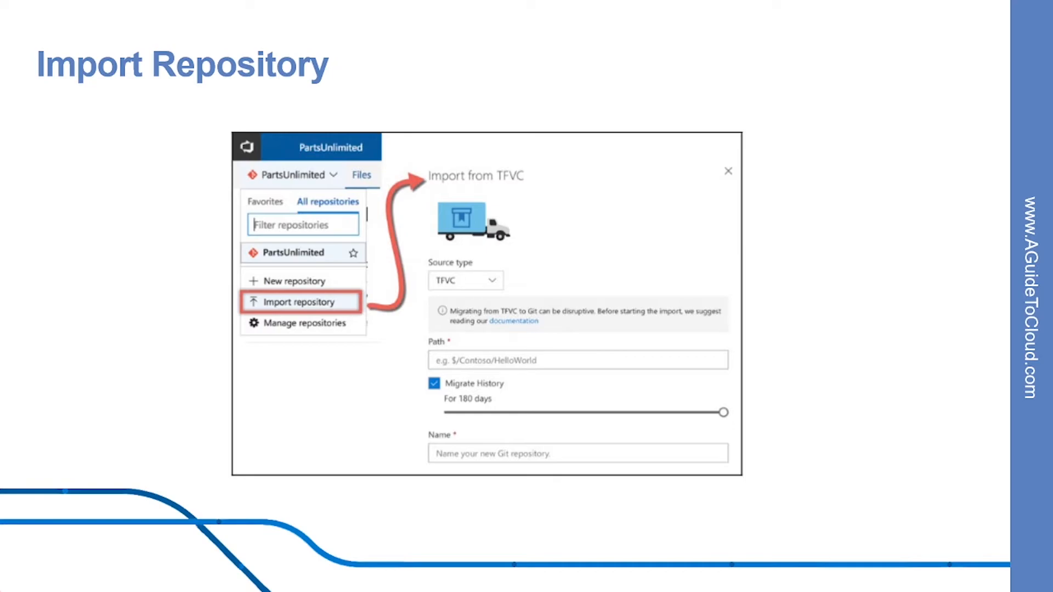
mouse_move(589, 310)
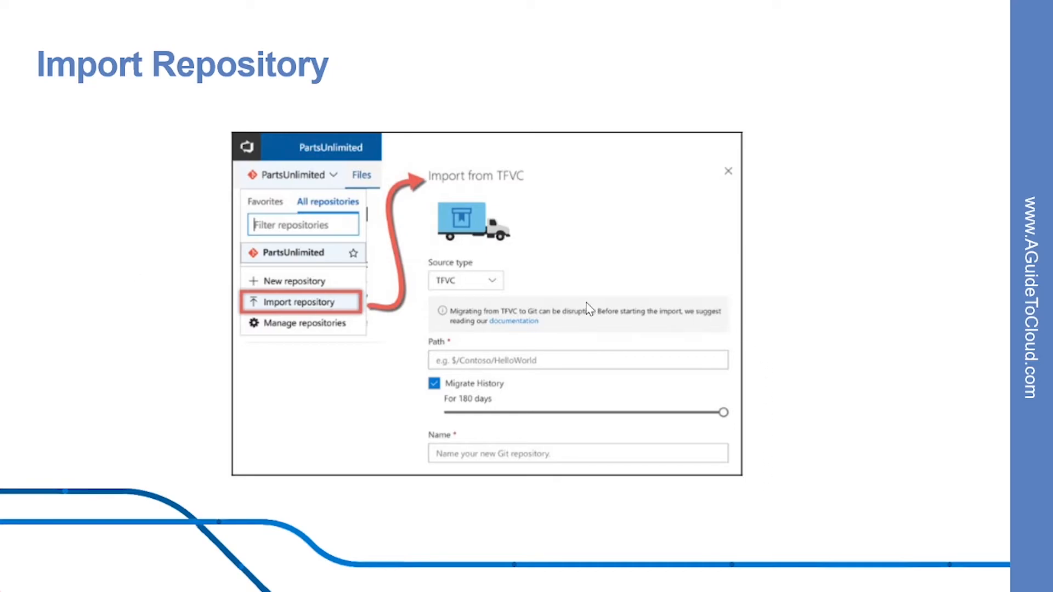
mouse_move(329, 413)
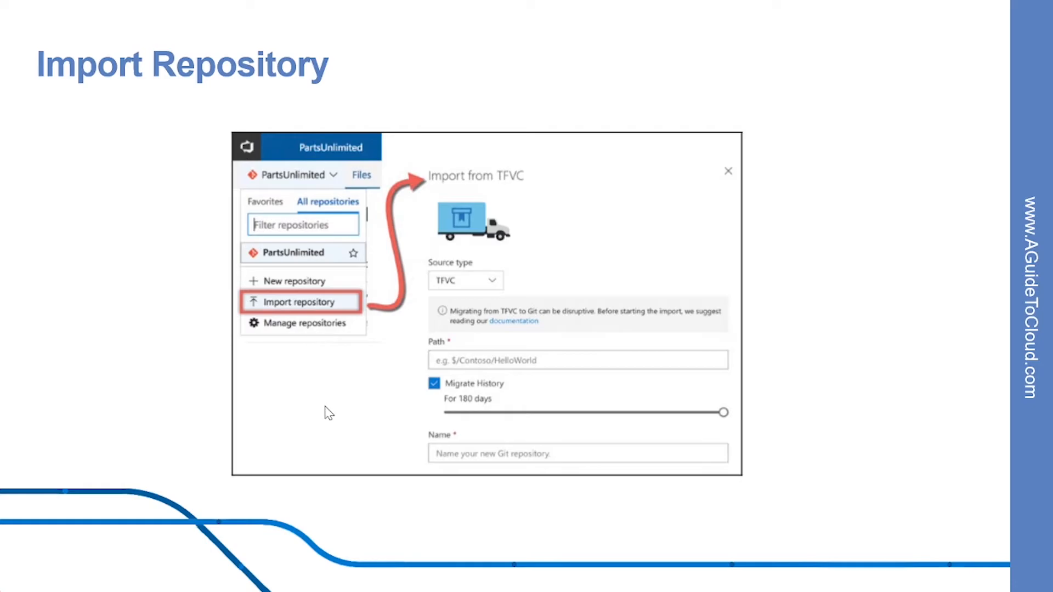
key("Right")
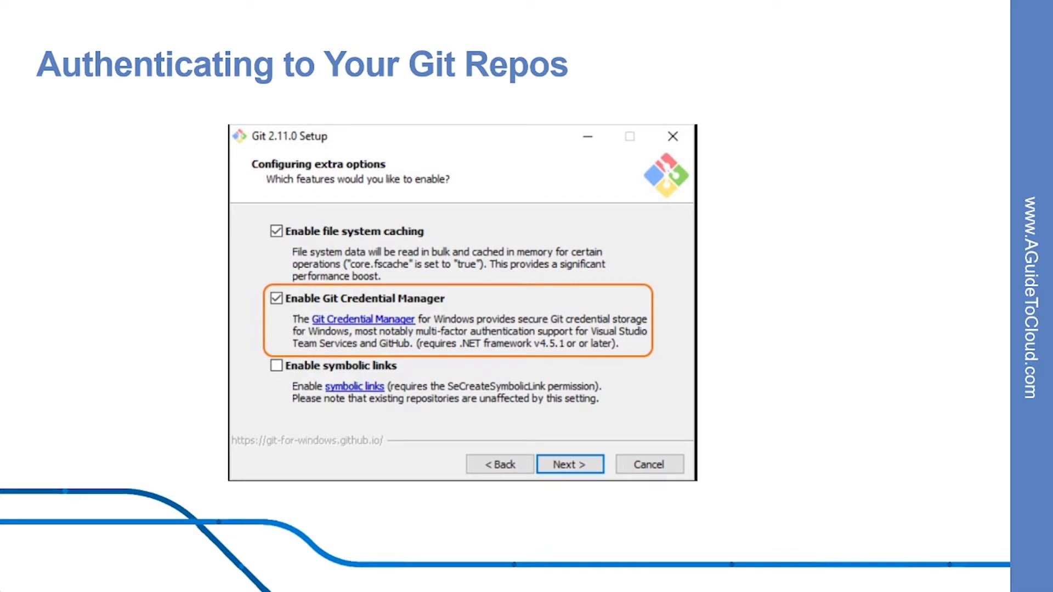